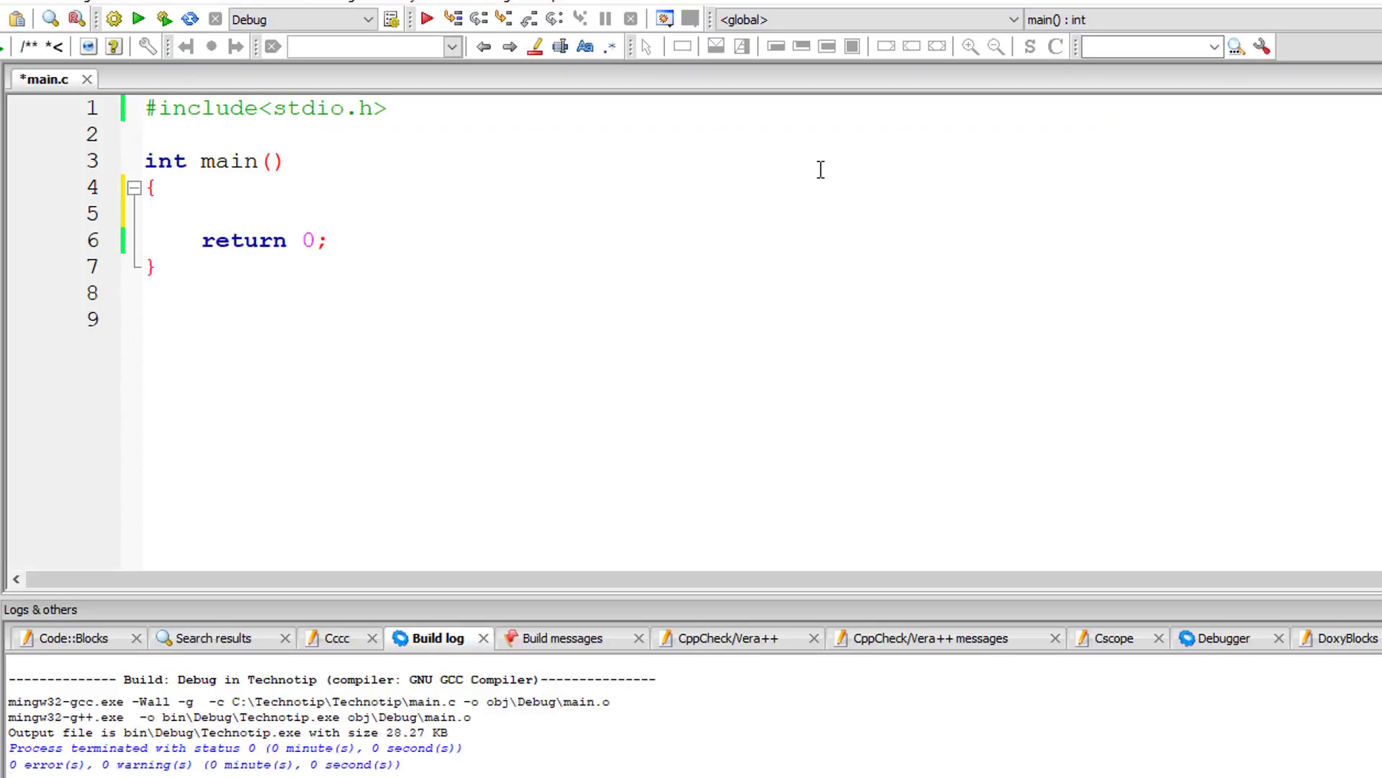
Declare 'const float PI = 3.14;' and 'float r, c;' at the start of main
type("const")
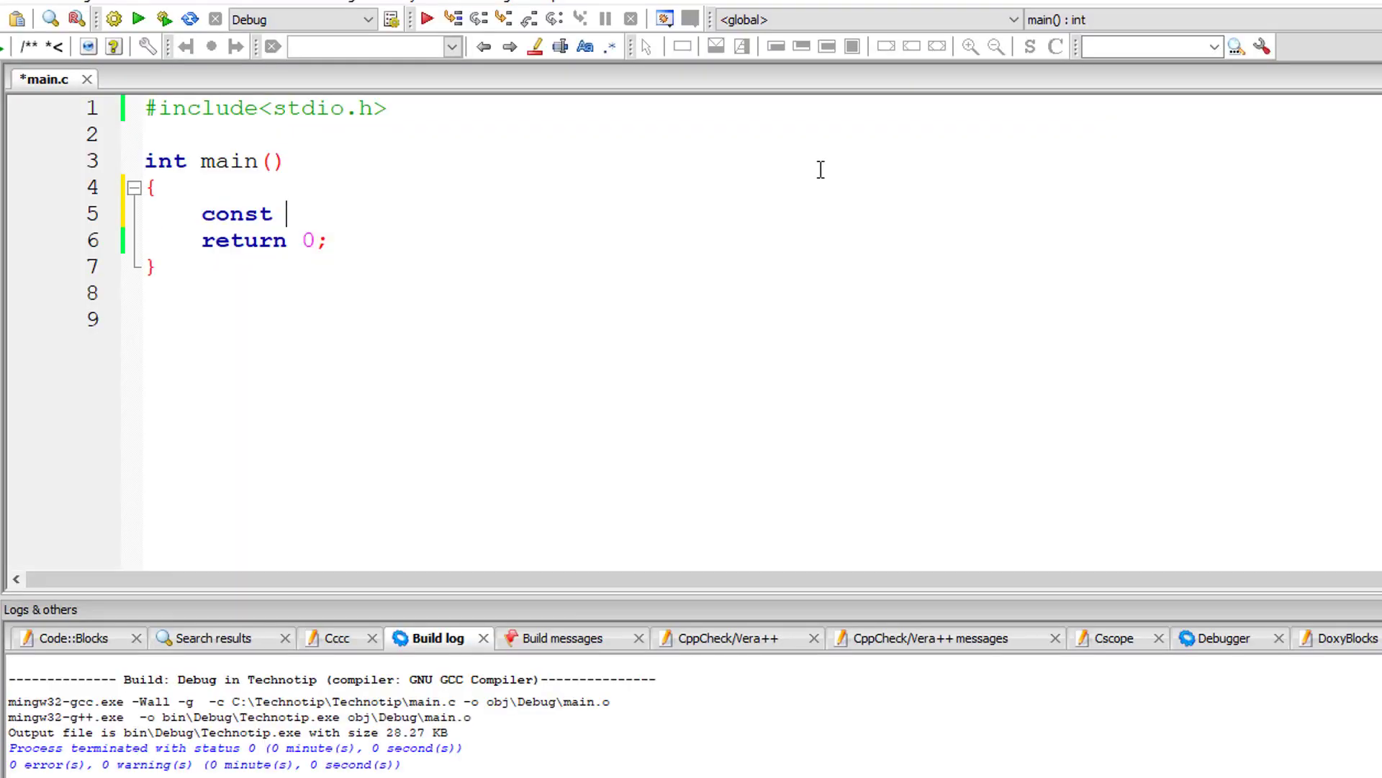
type("float P")
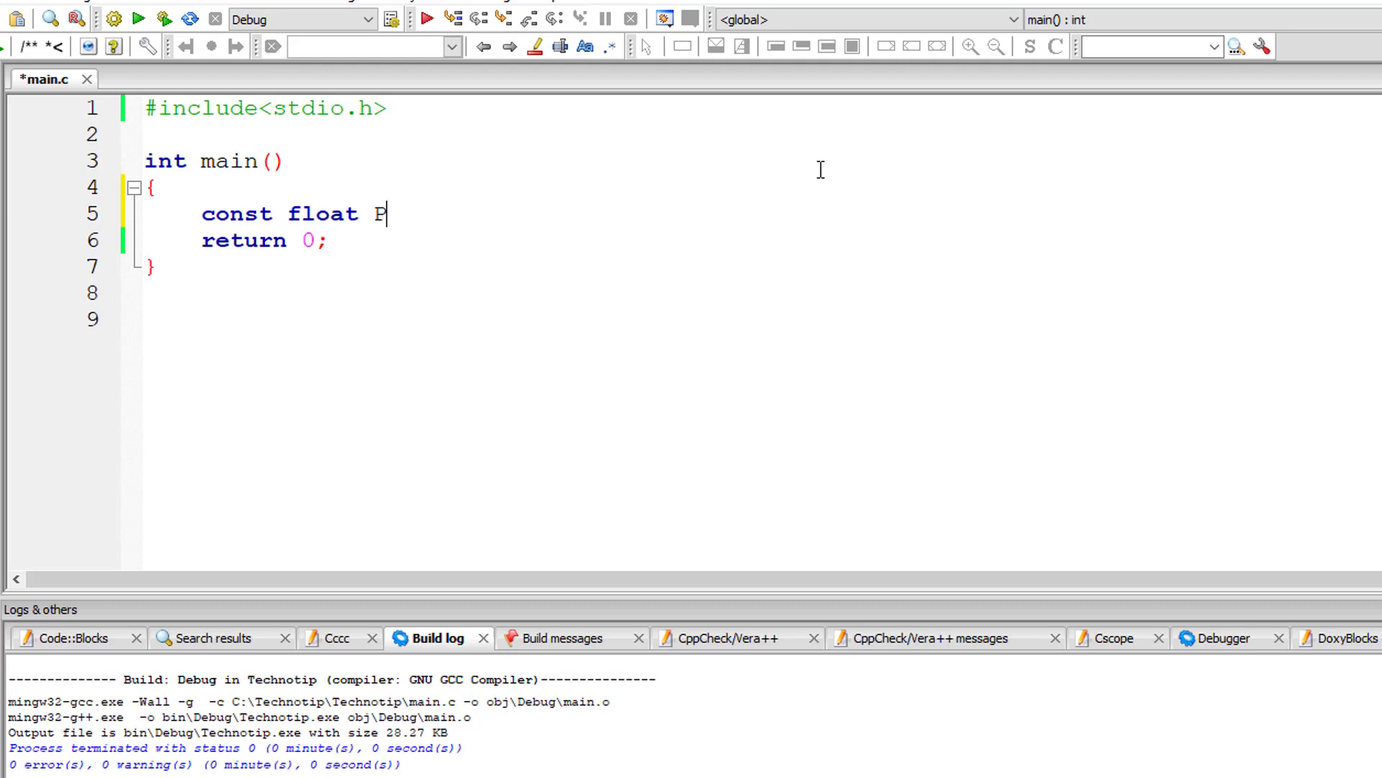
type("I = 3.1")
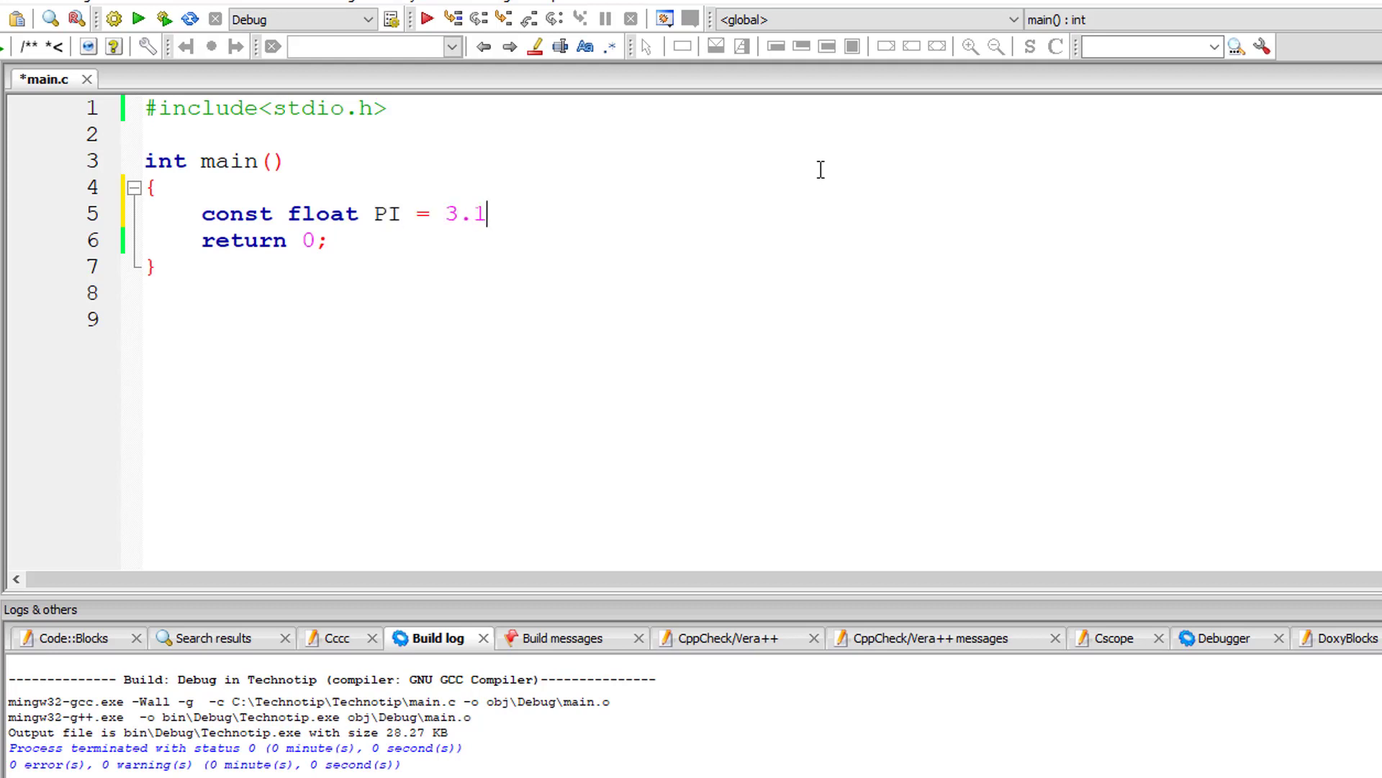
type("4;")
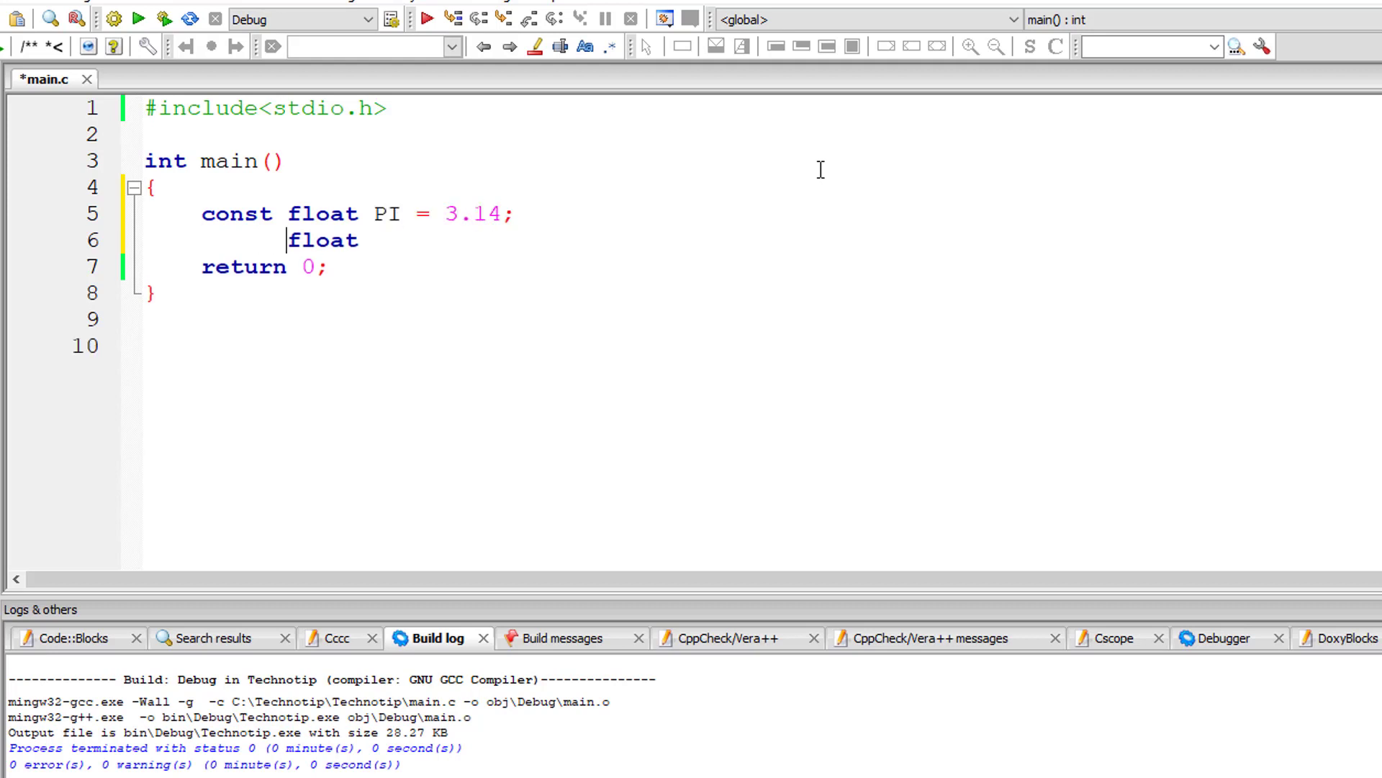
type("r")
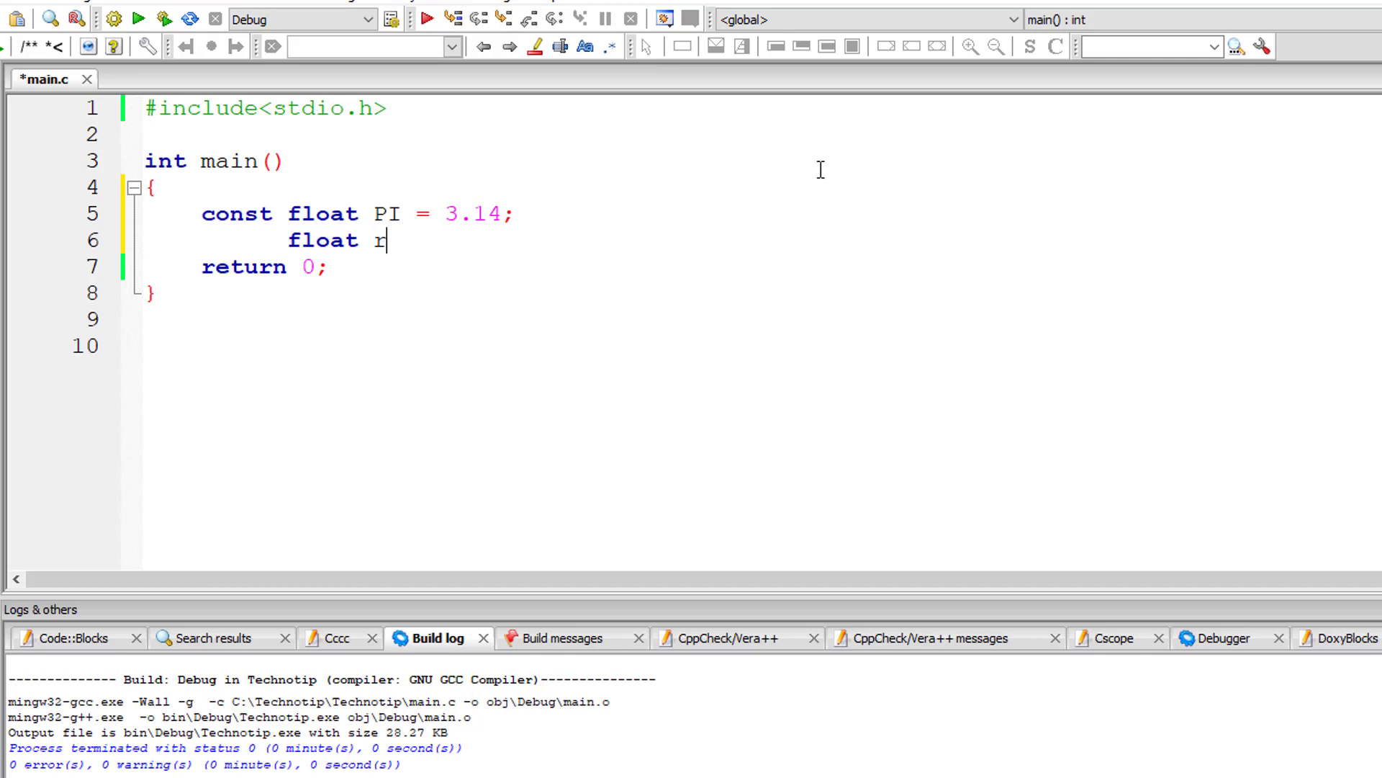
type(", c;")
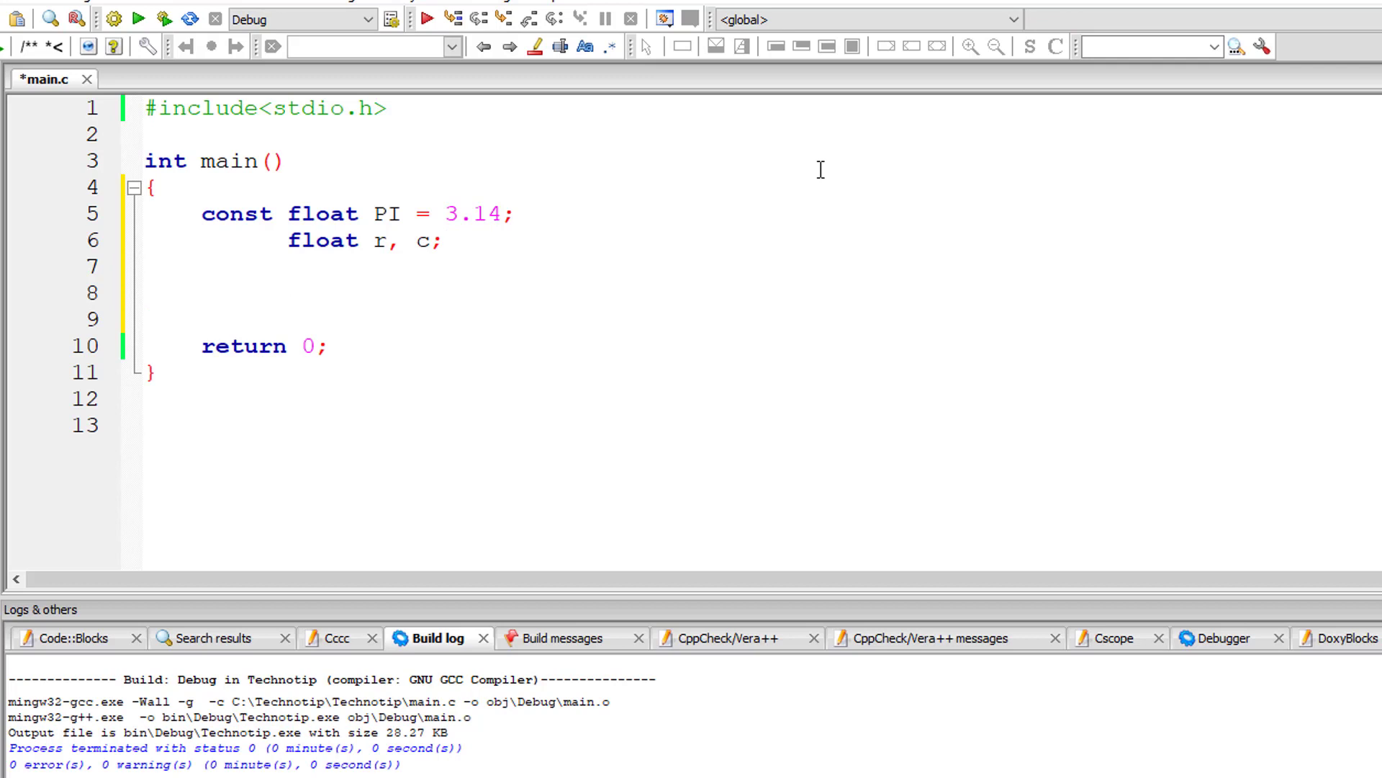
Add printf("Enter Radius of the Circle\n"); on the blank line after the declarations
left_click(201, 293)
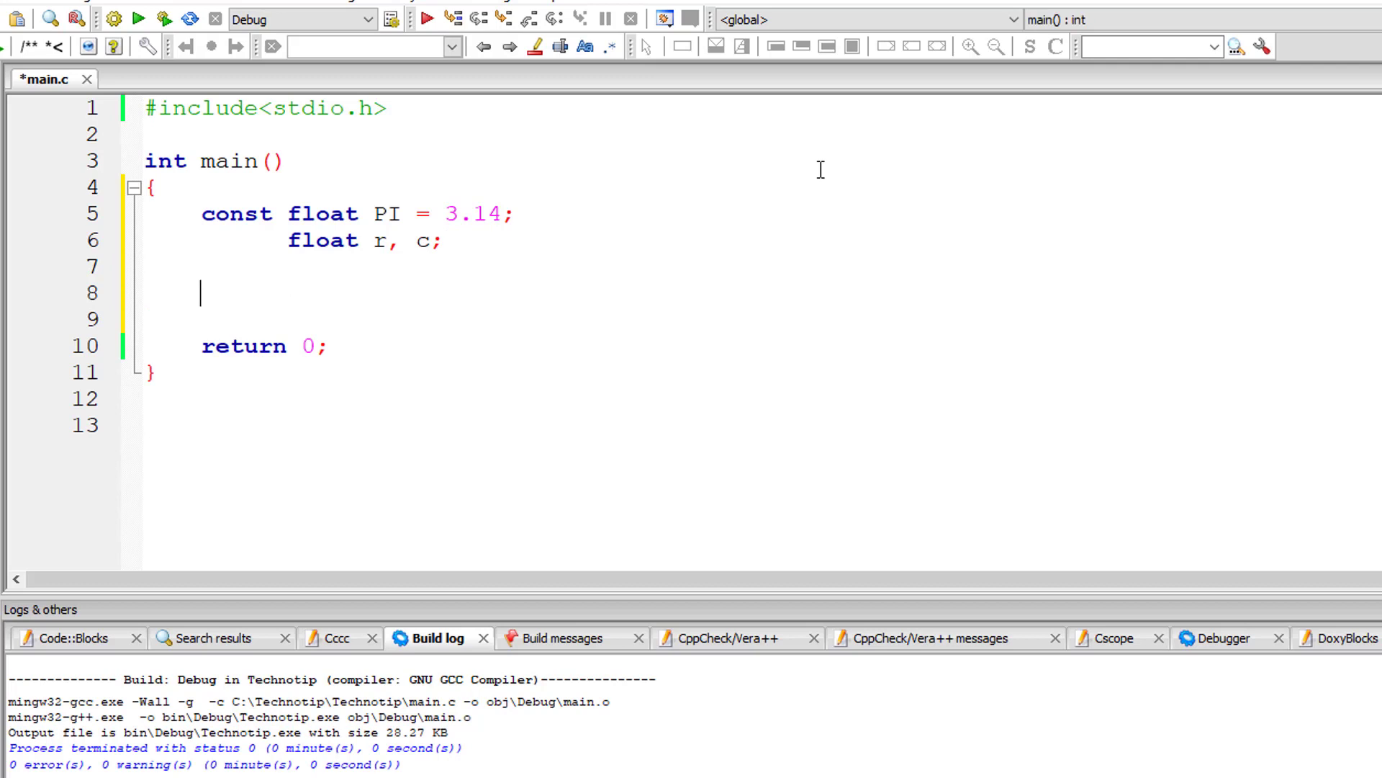
type("printf(\"E\"")
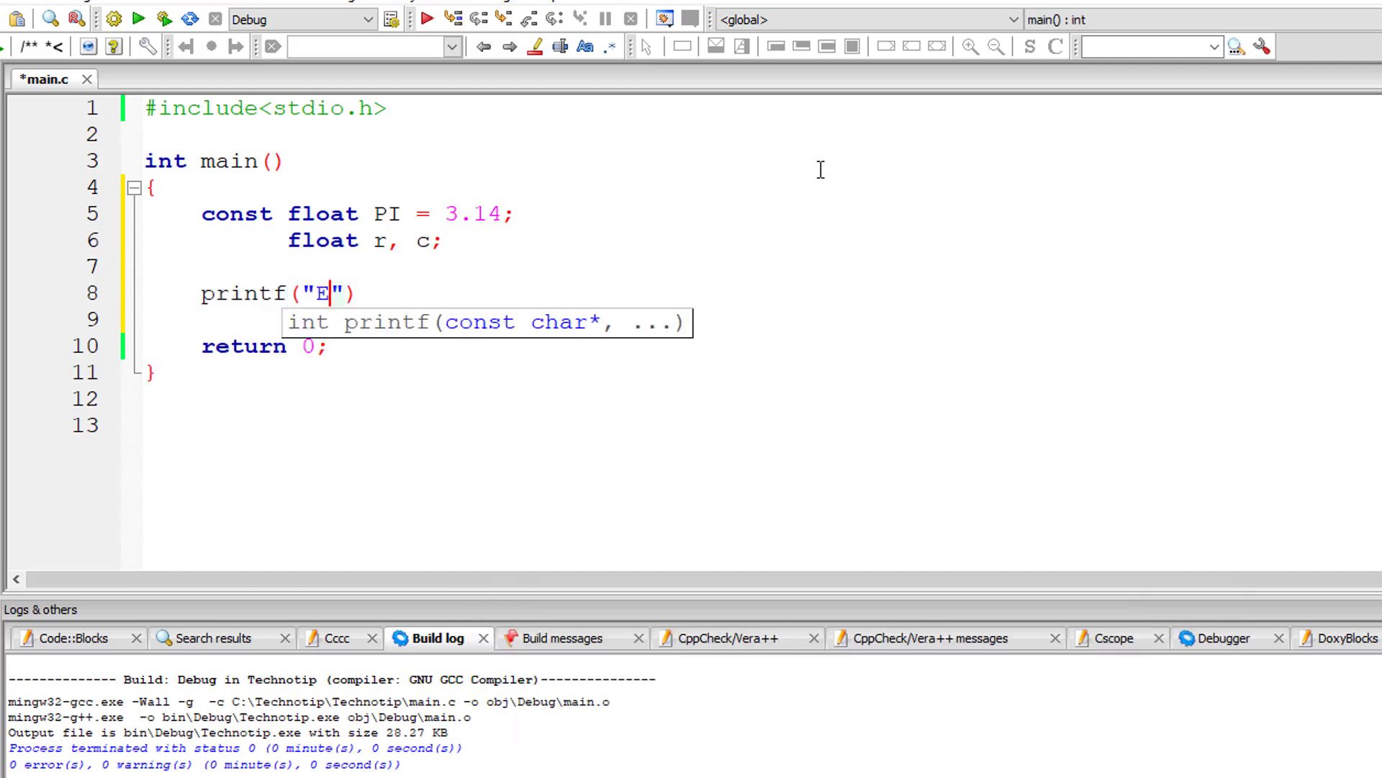
type("nter Radis")
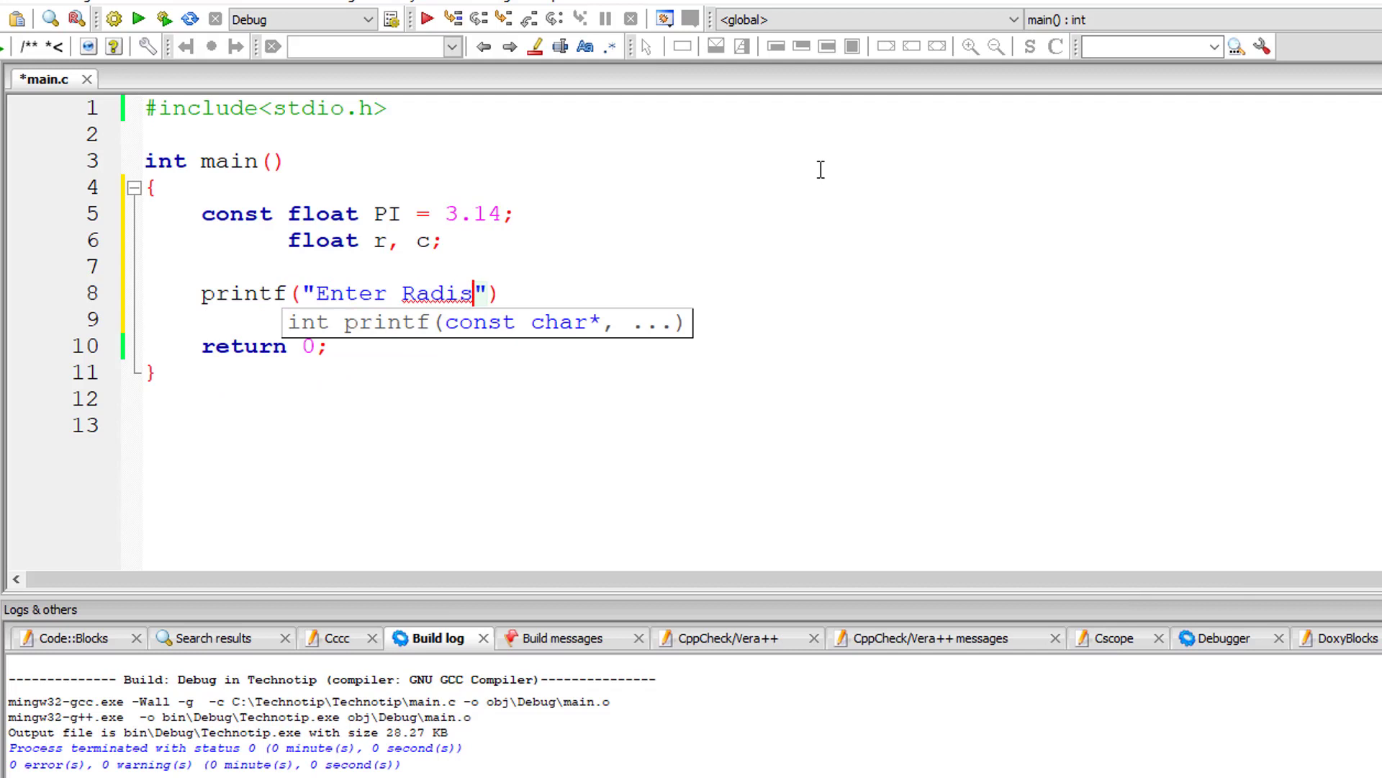
type("us of the Cir")
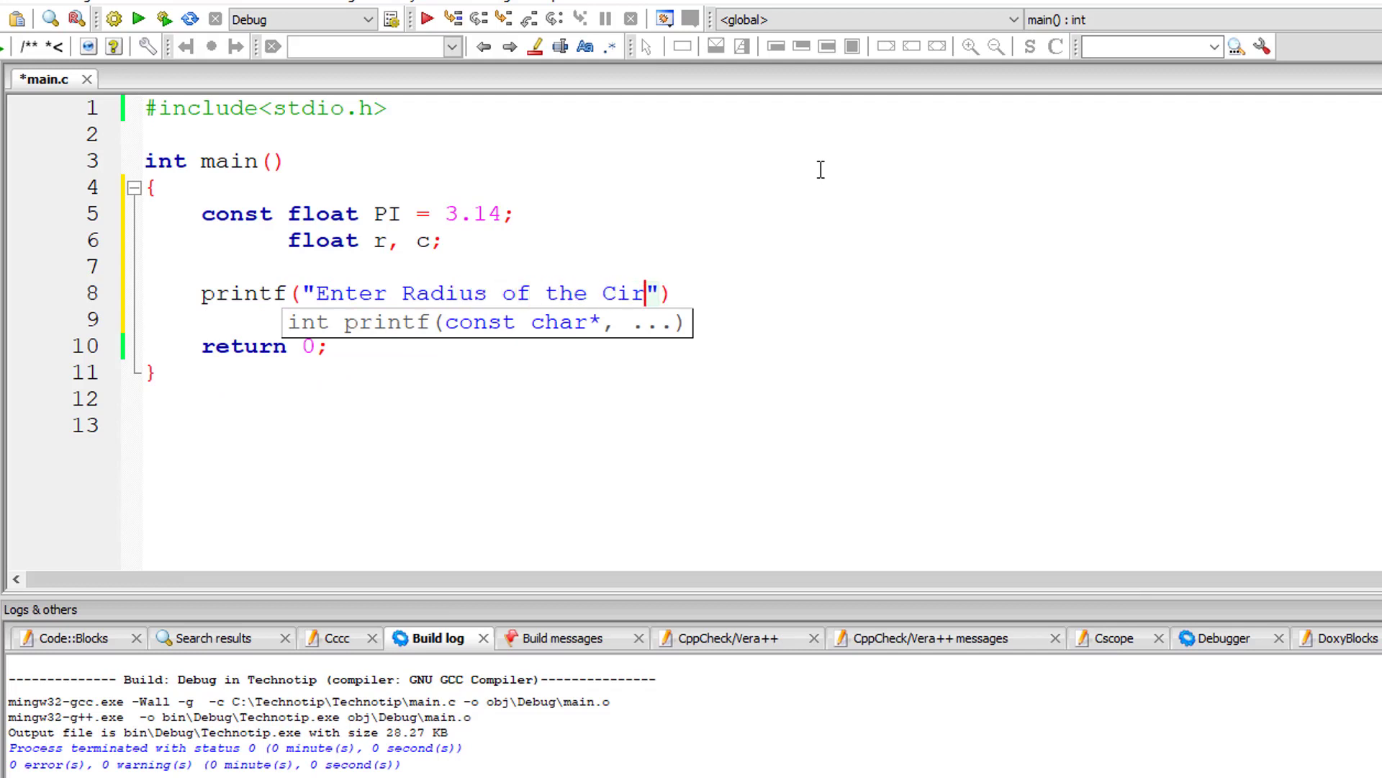
type("cle\\n\");")
left_click(448, 321)
type("scanf(\"%f\", &r);")
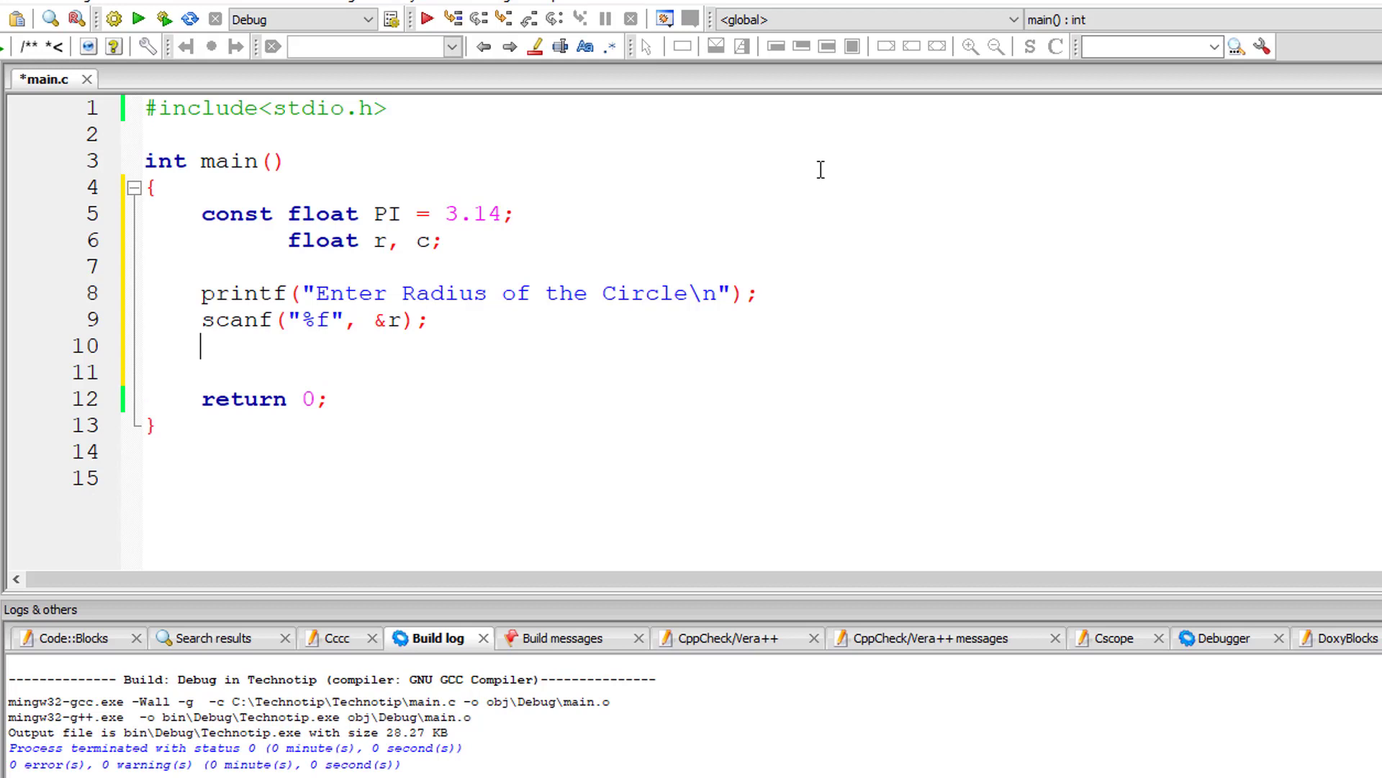
Write the statement c = 2 * PI * r; and begin the next printf call
type("c =")
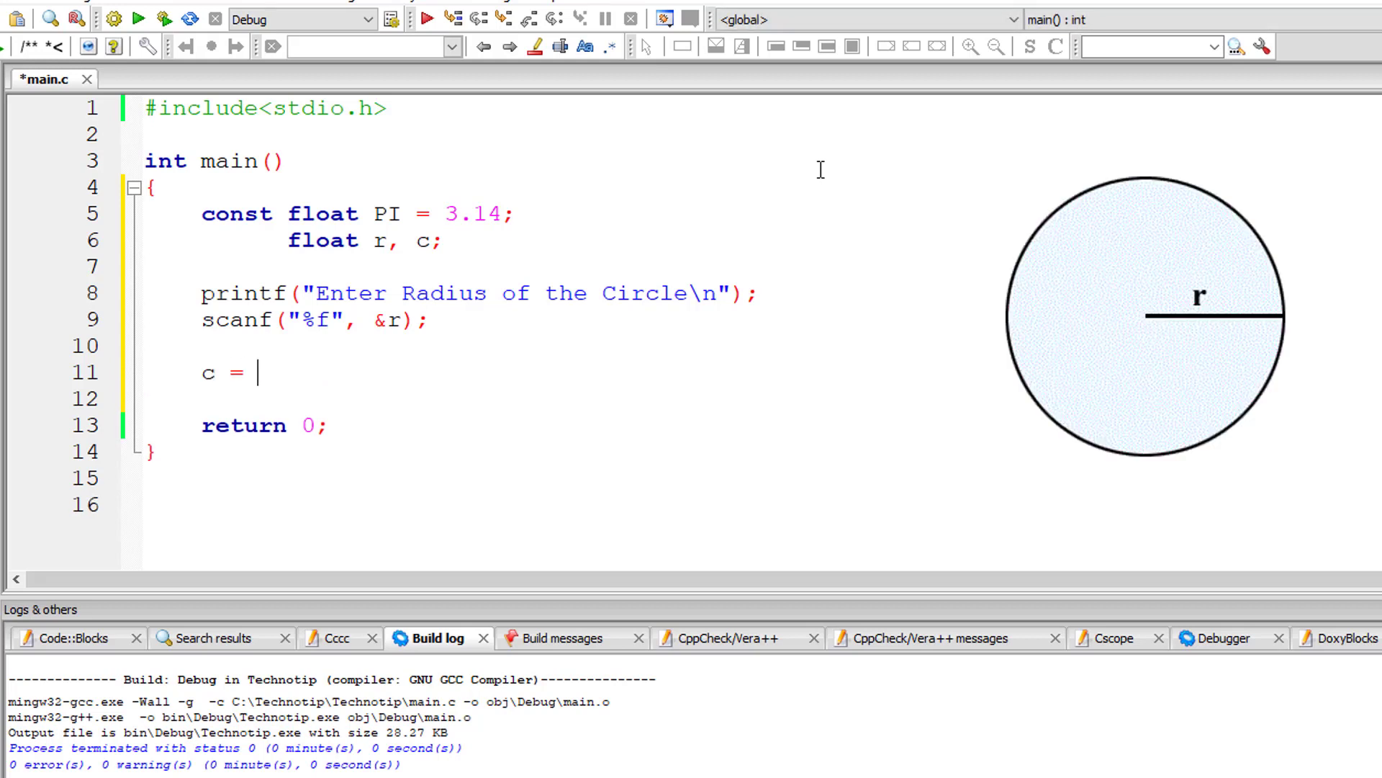
type("2")
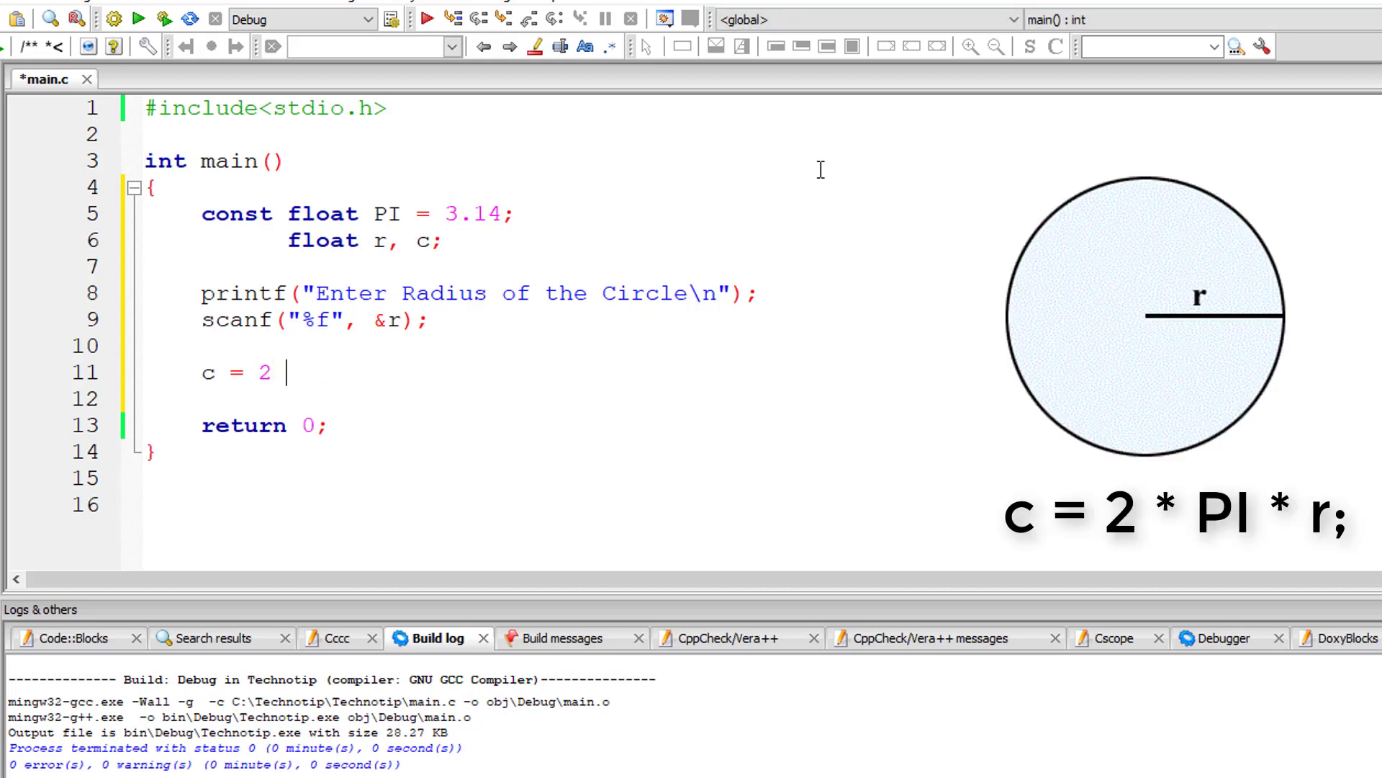
type("*")
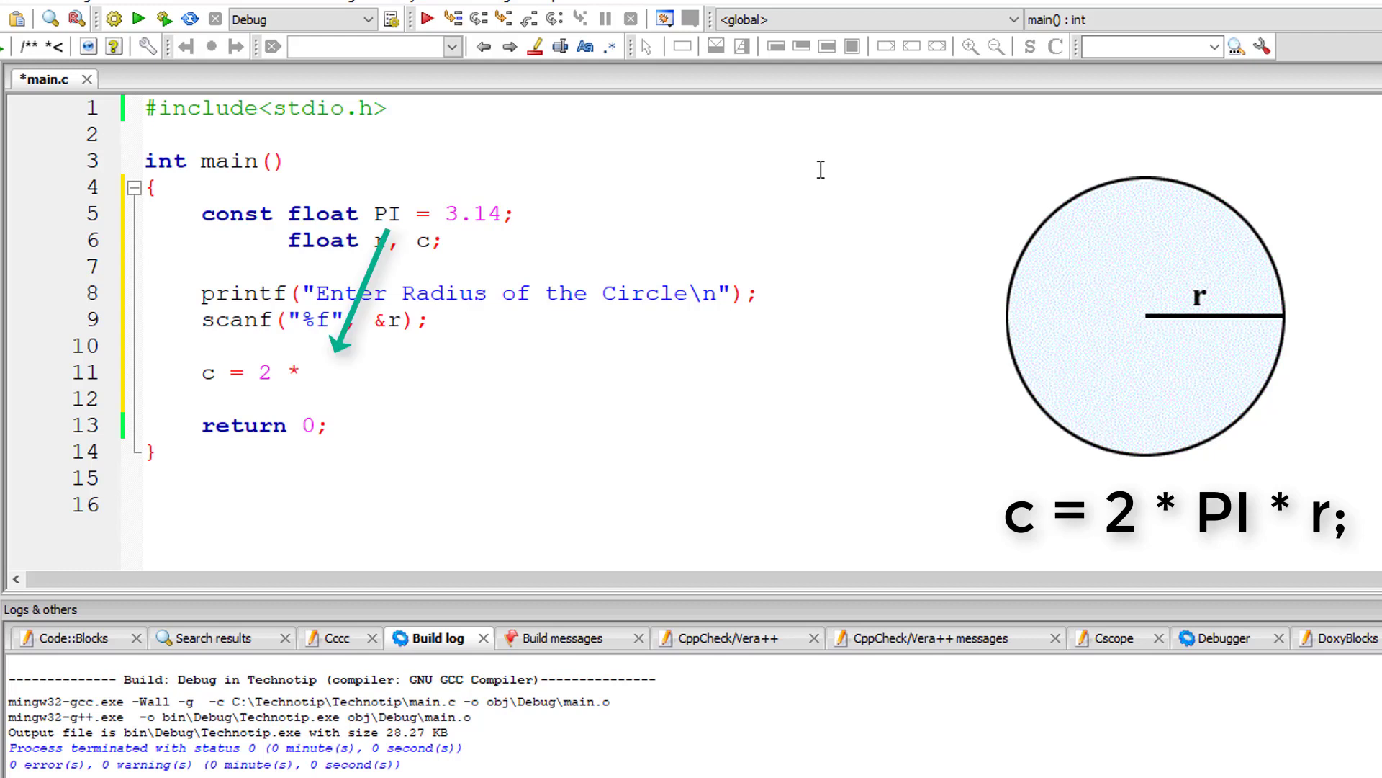
type("PI")
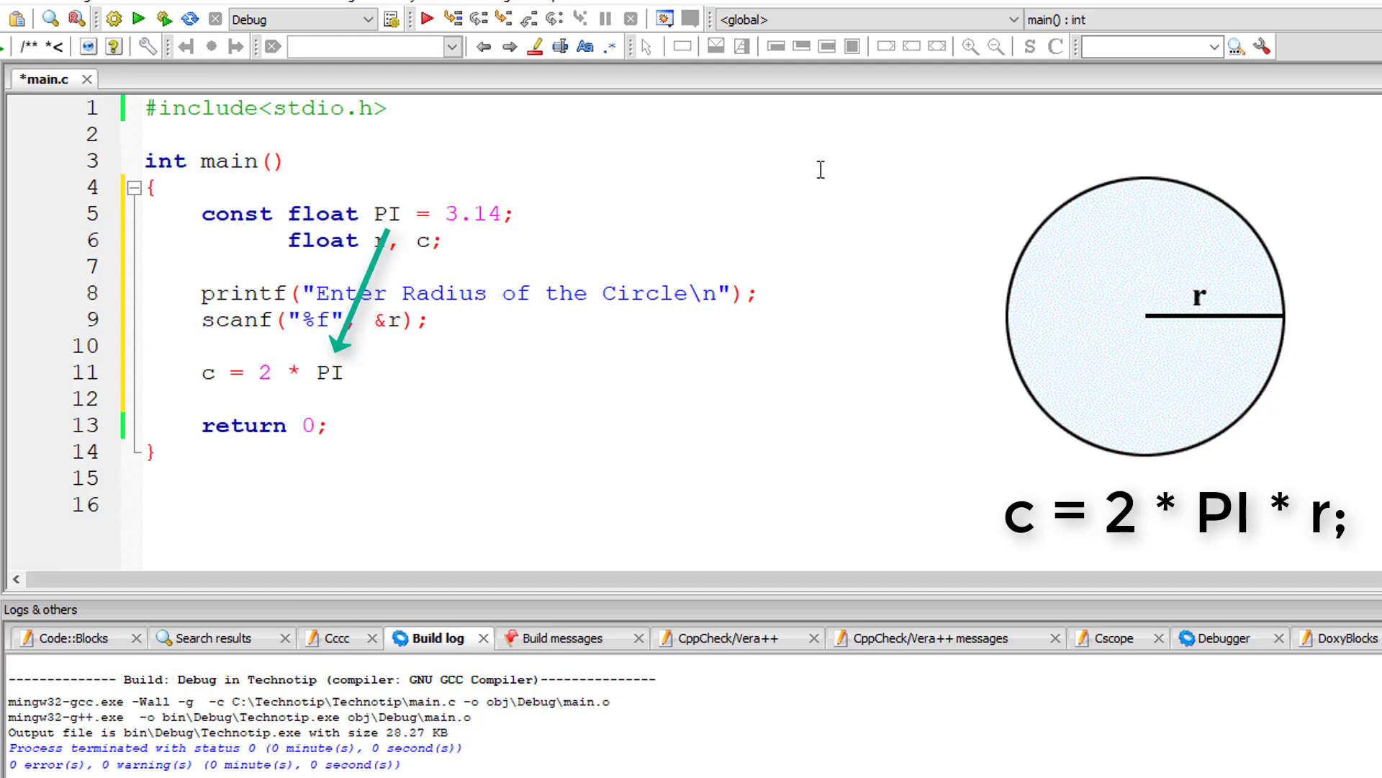
type("* r")
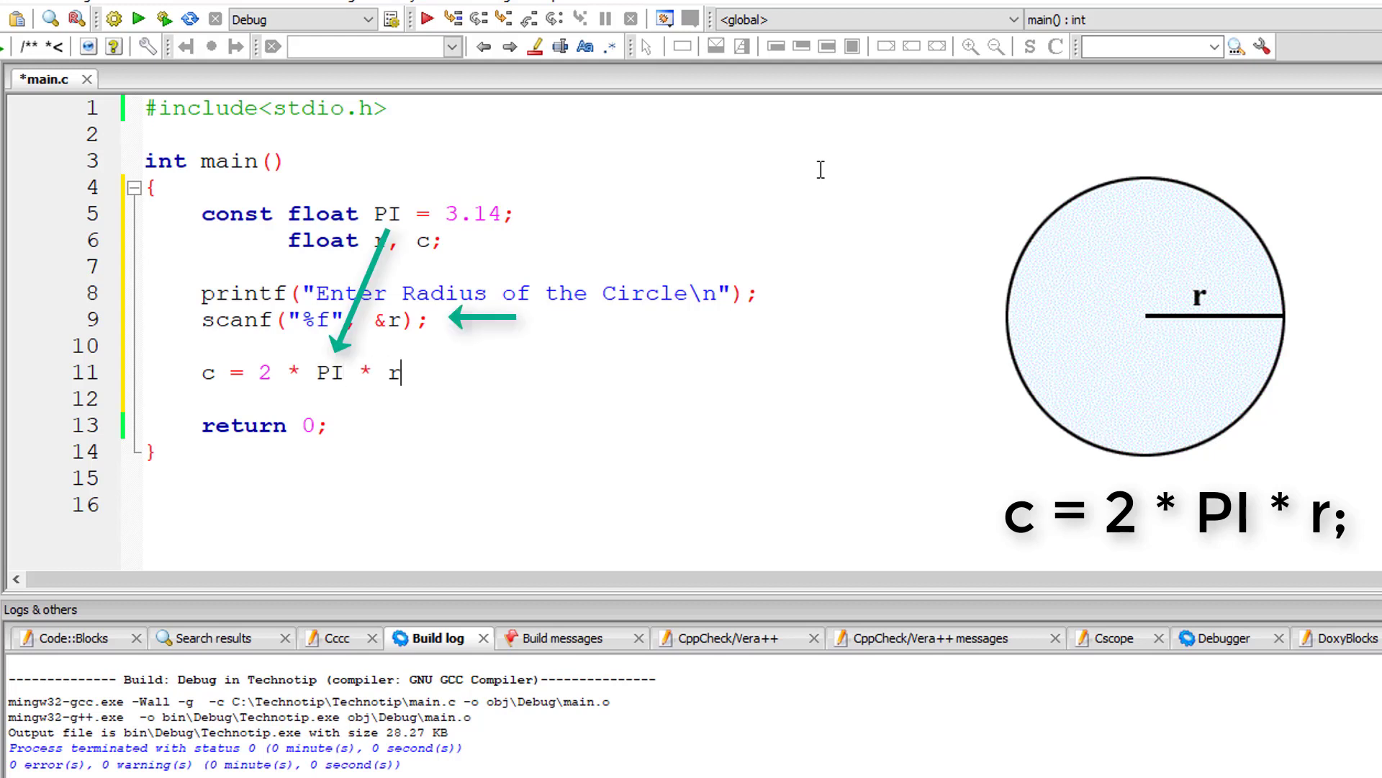
type(";")
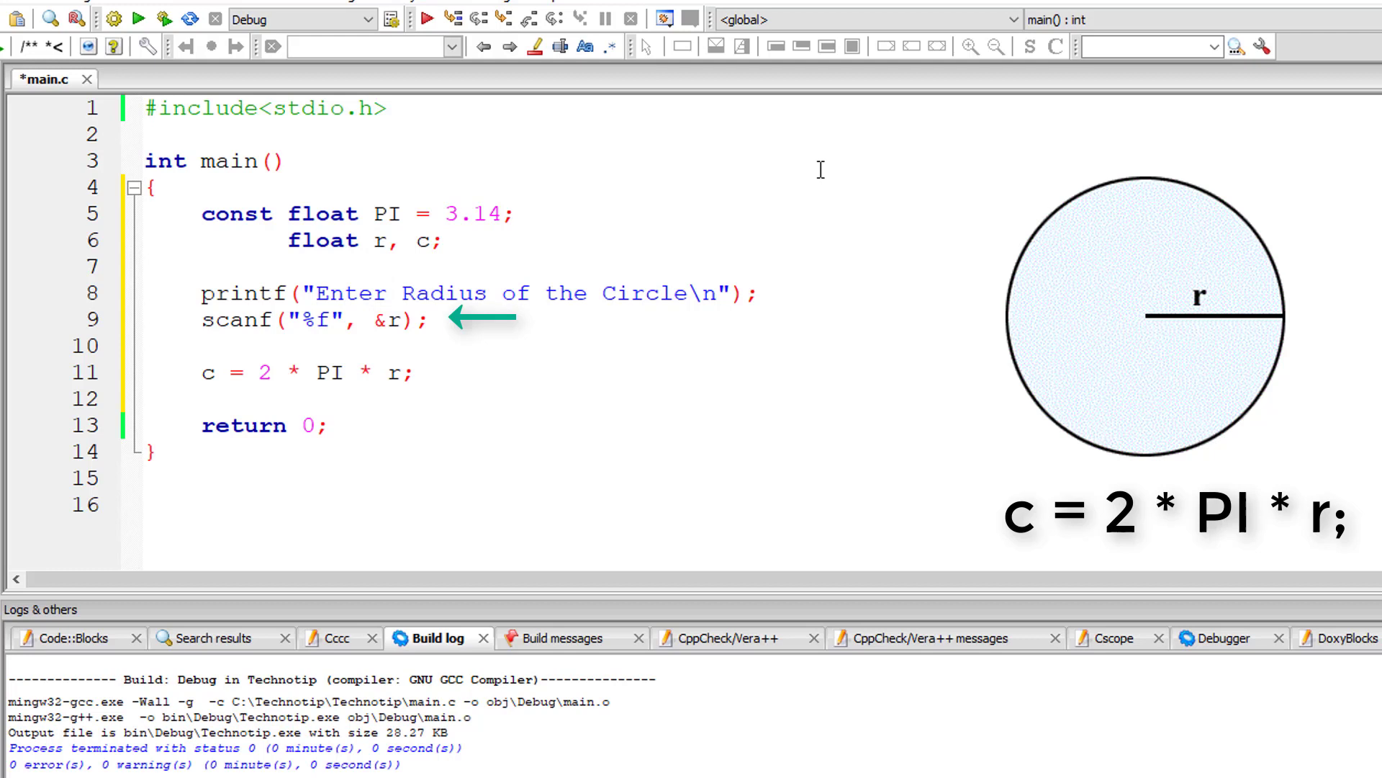
type("printf(")
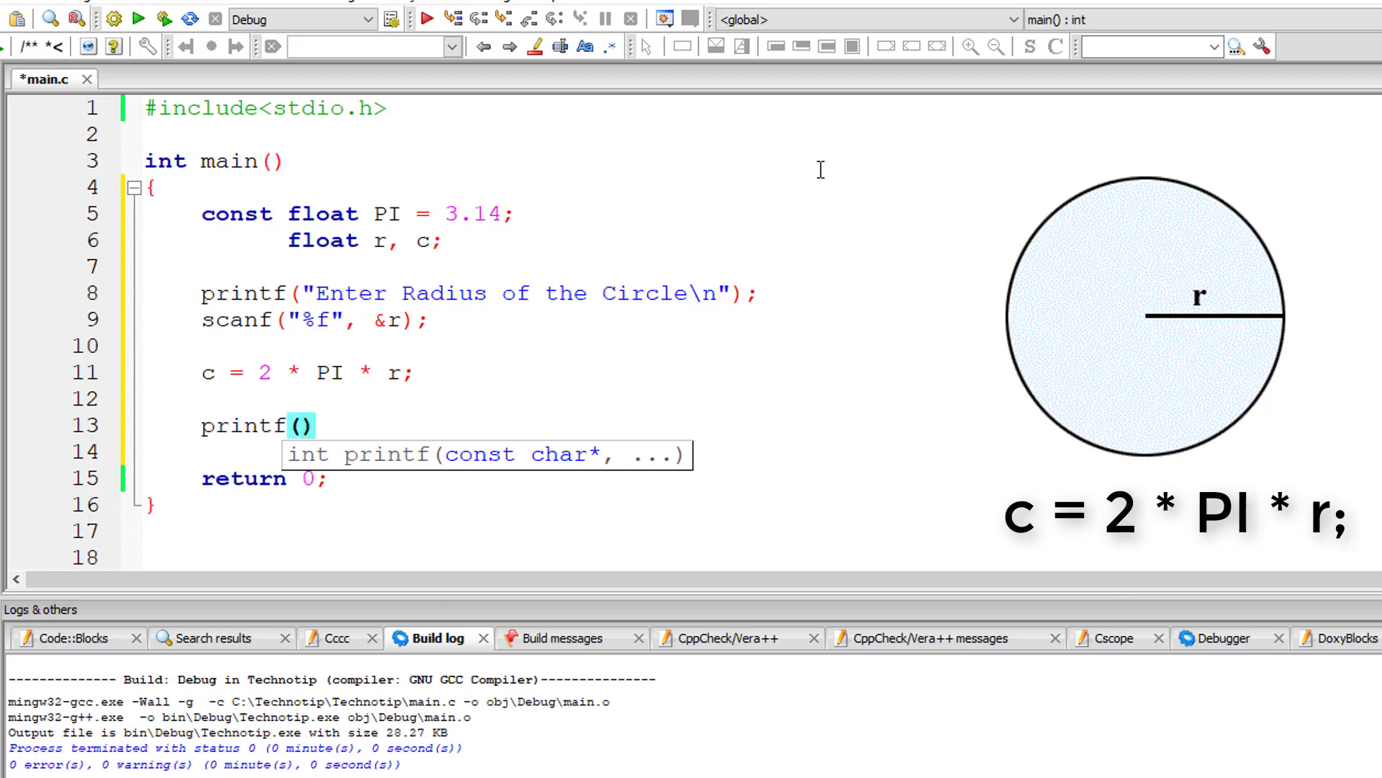
Complete printf("Circumference of the Circle is %f\n", c); then save and build the program
type("\"Circu\"")
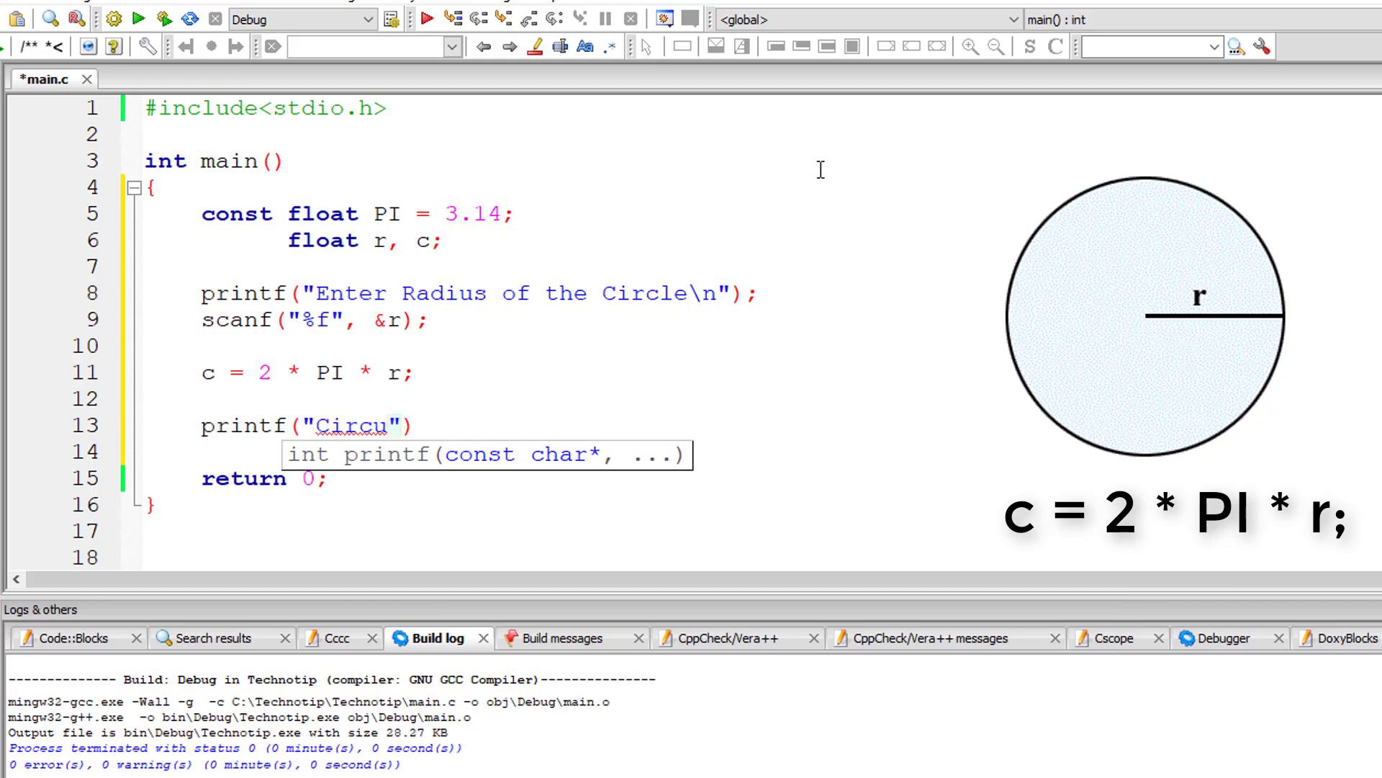
type("mfer")
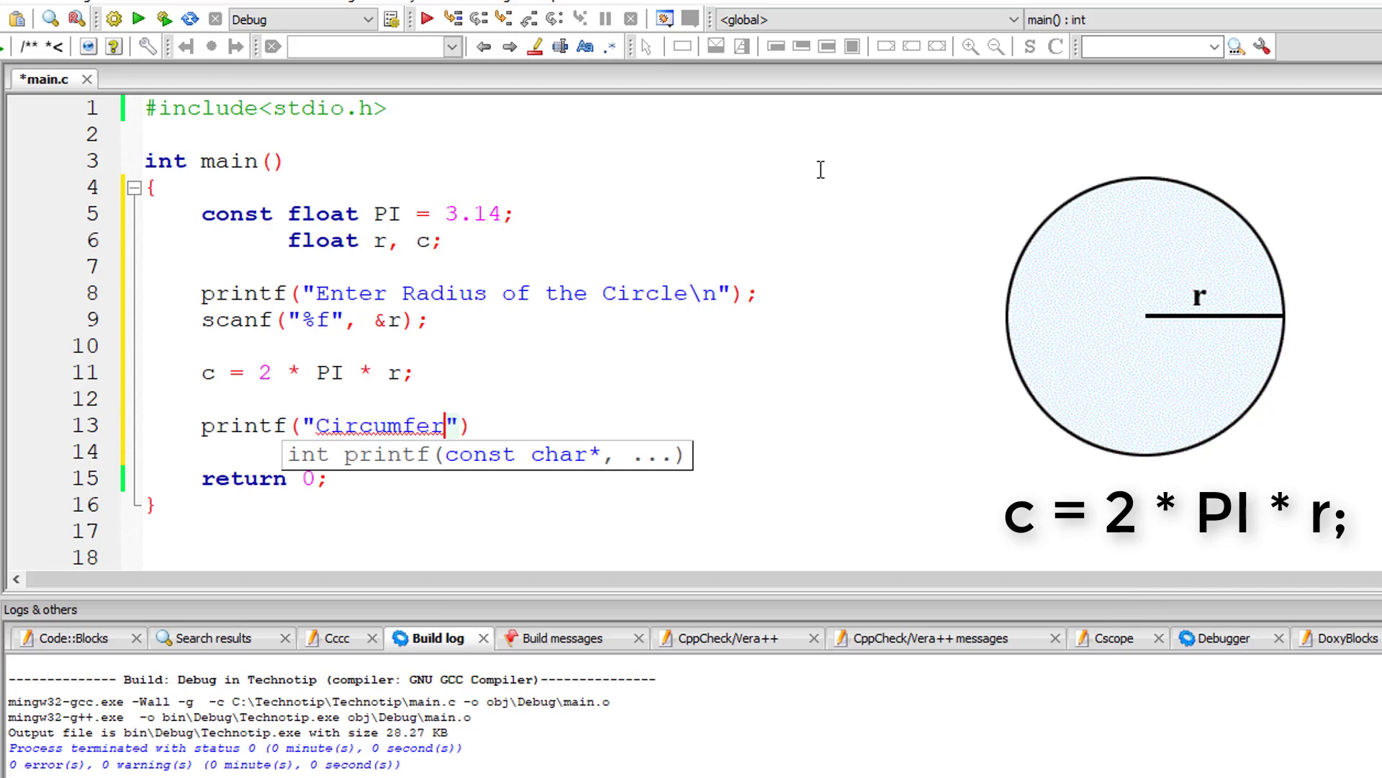
type("ence of")
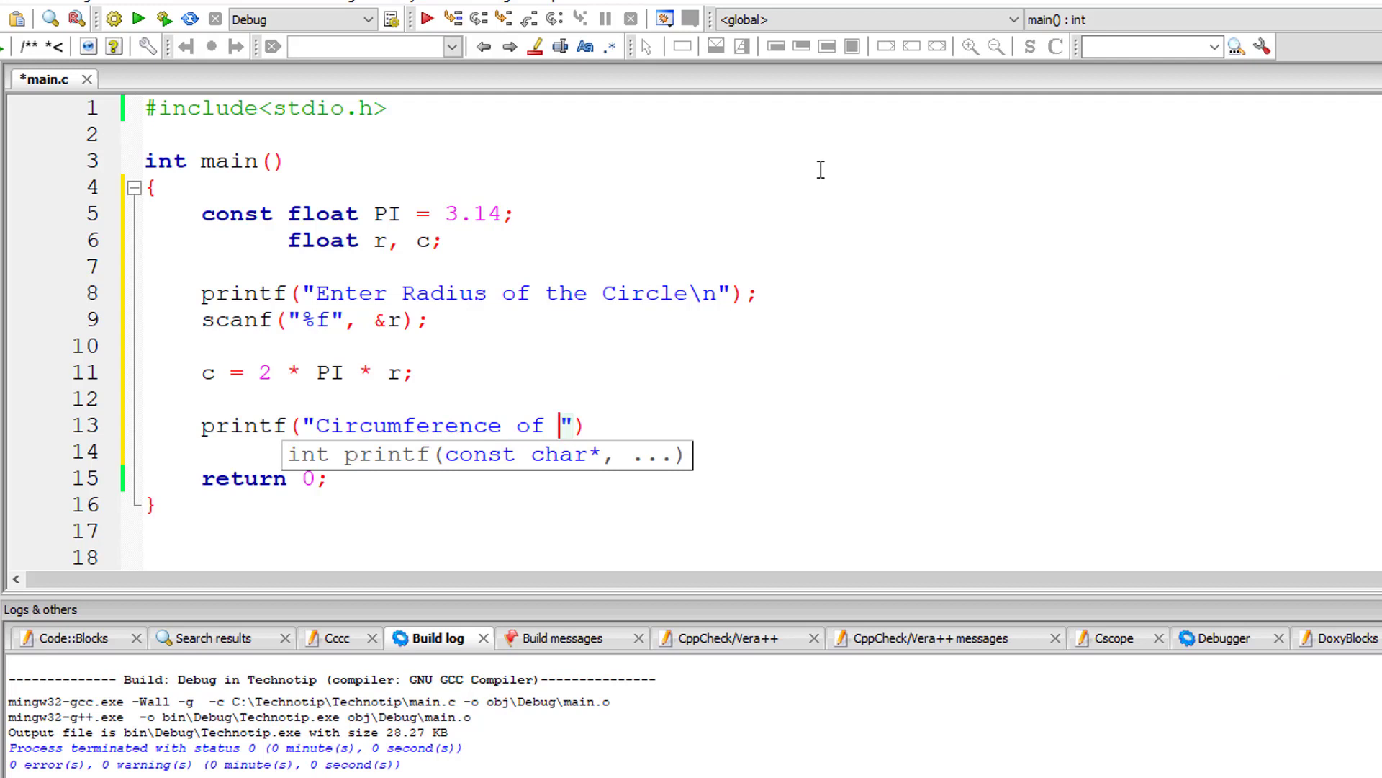
type("the Circle is")
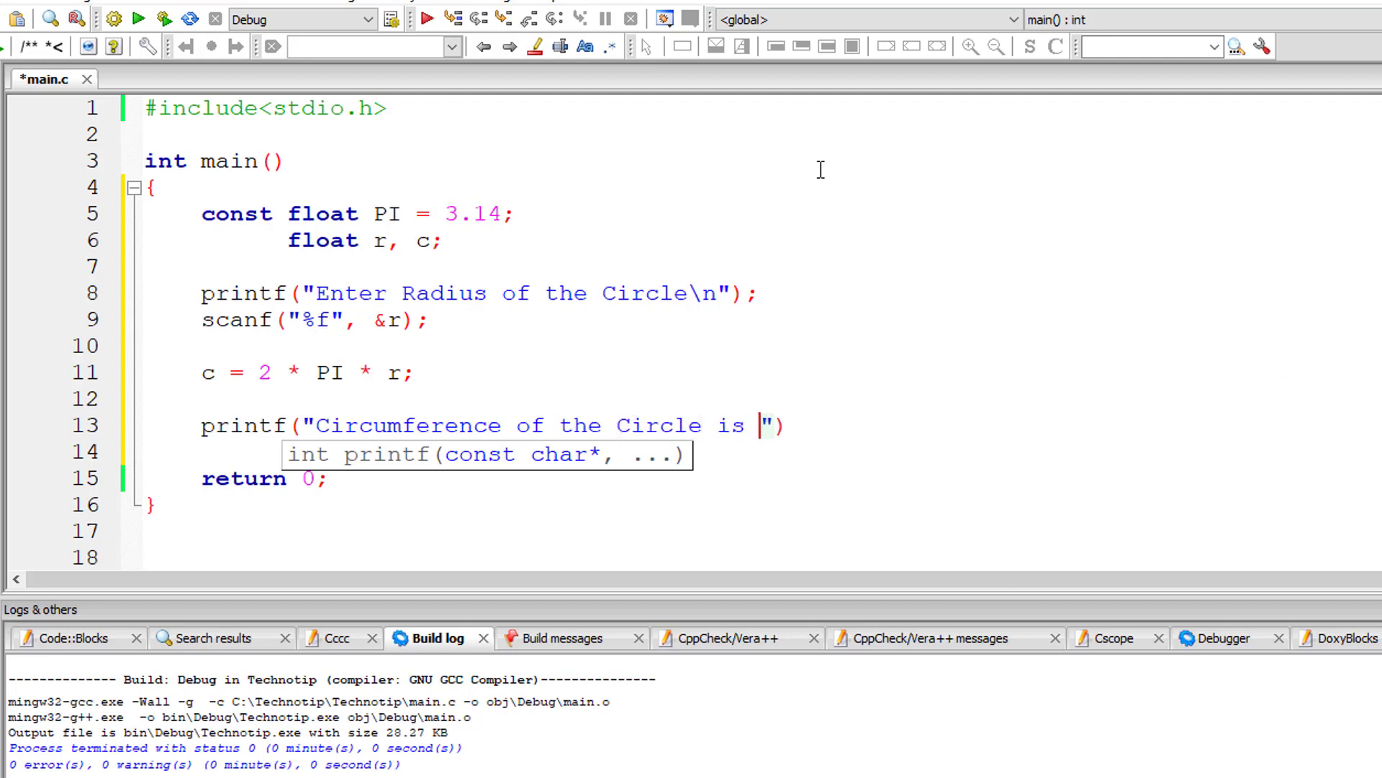
type("%f\\n")
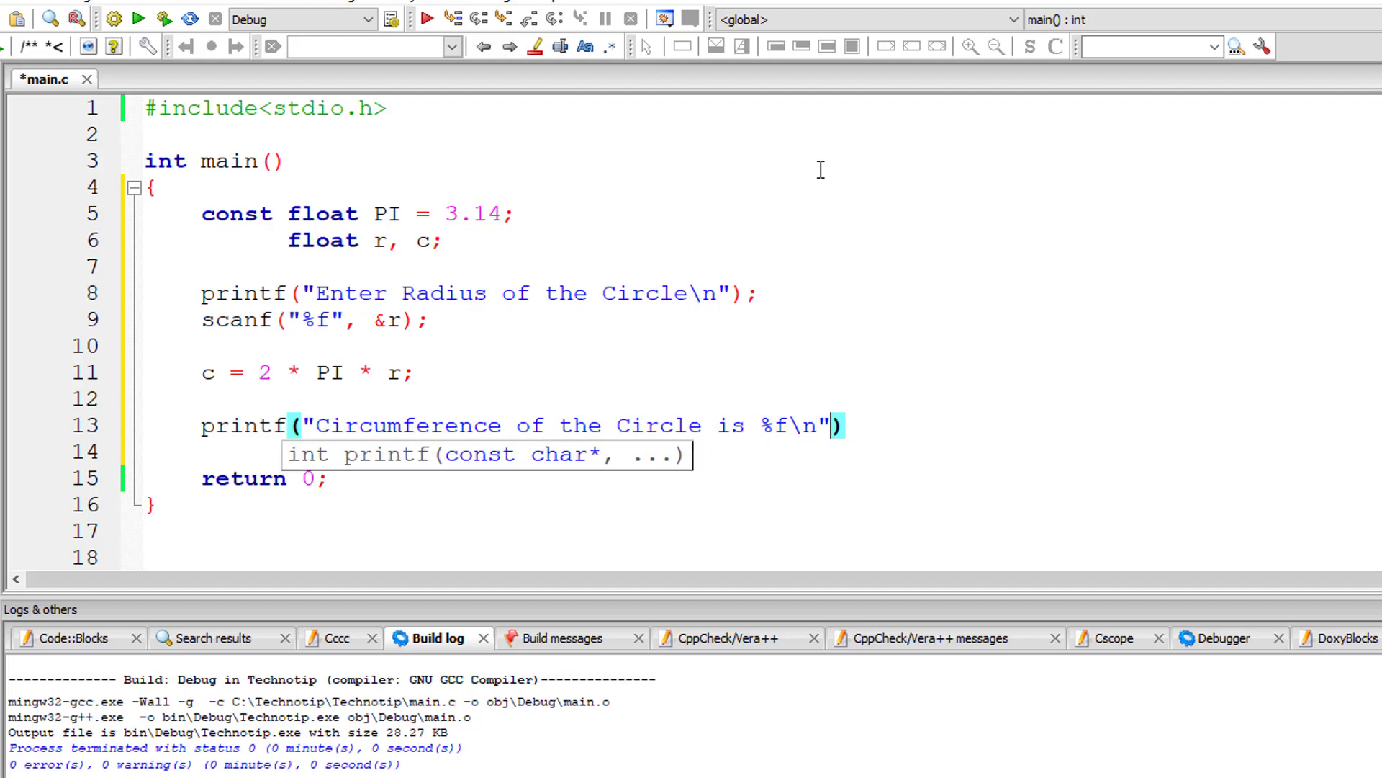
type(", c);")
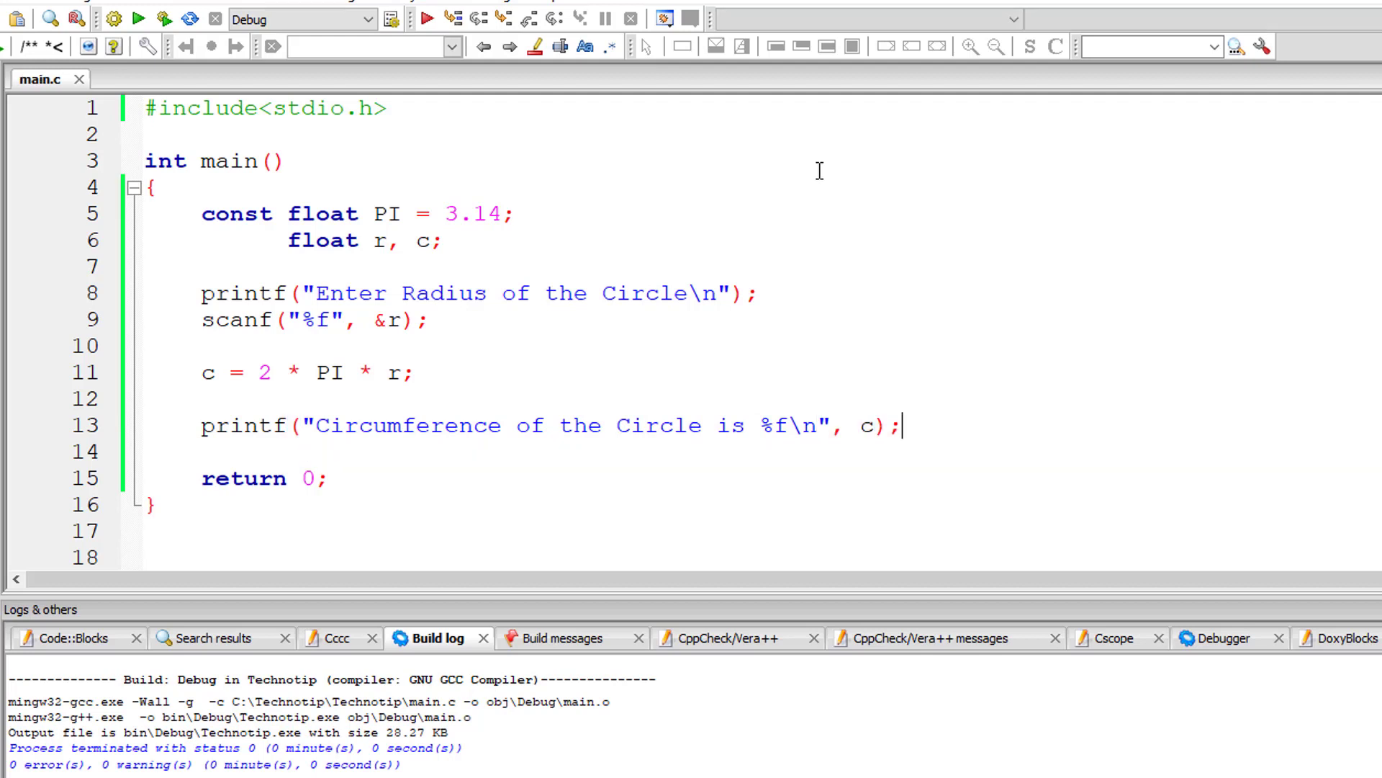
left_click(137, 18)
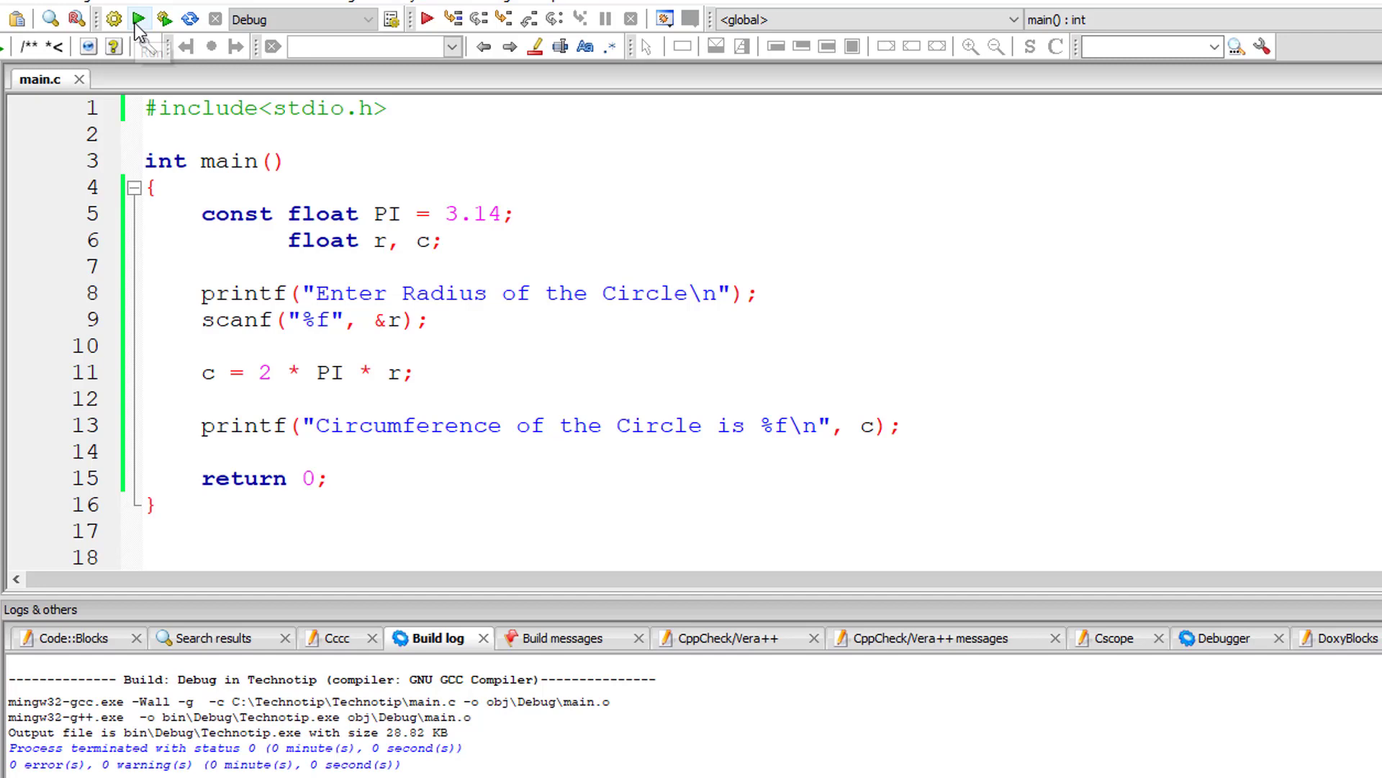
Run the program with radius 5, getting 'Circumference of the Circle is 31.400002'
left_click(138, 18)
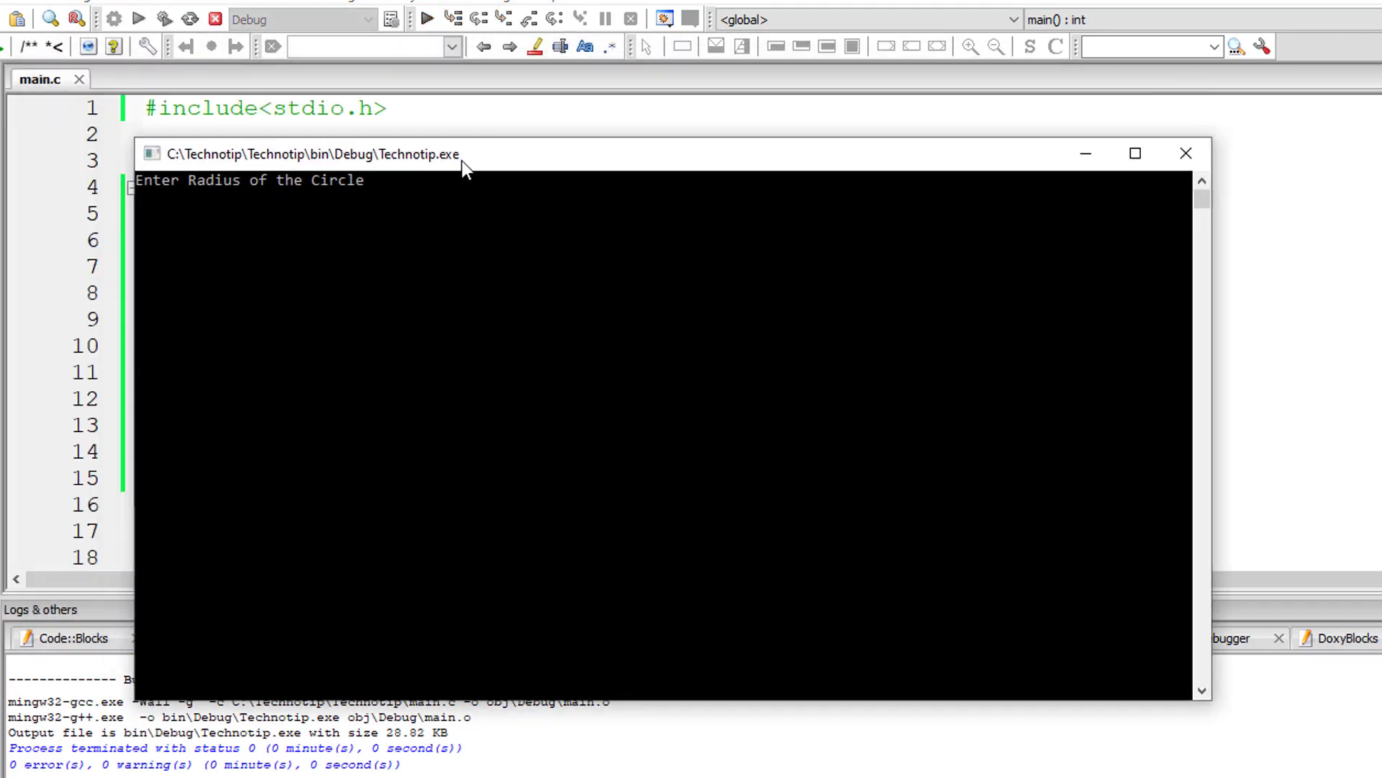
type("5")
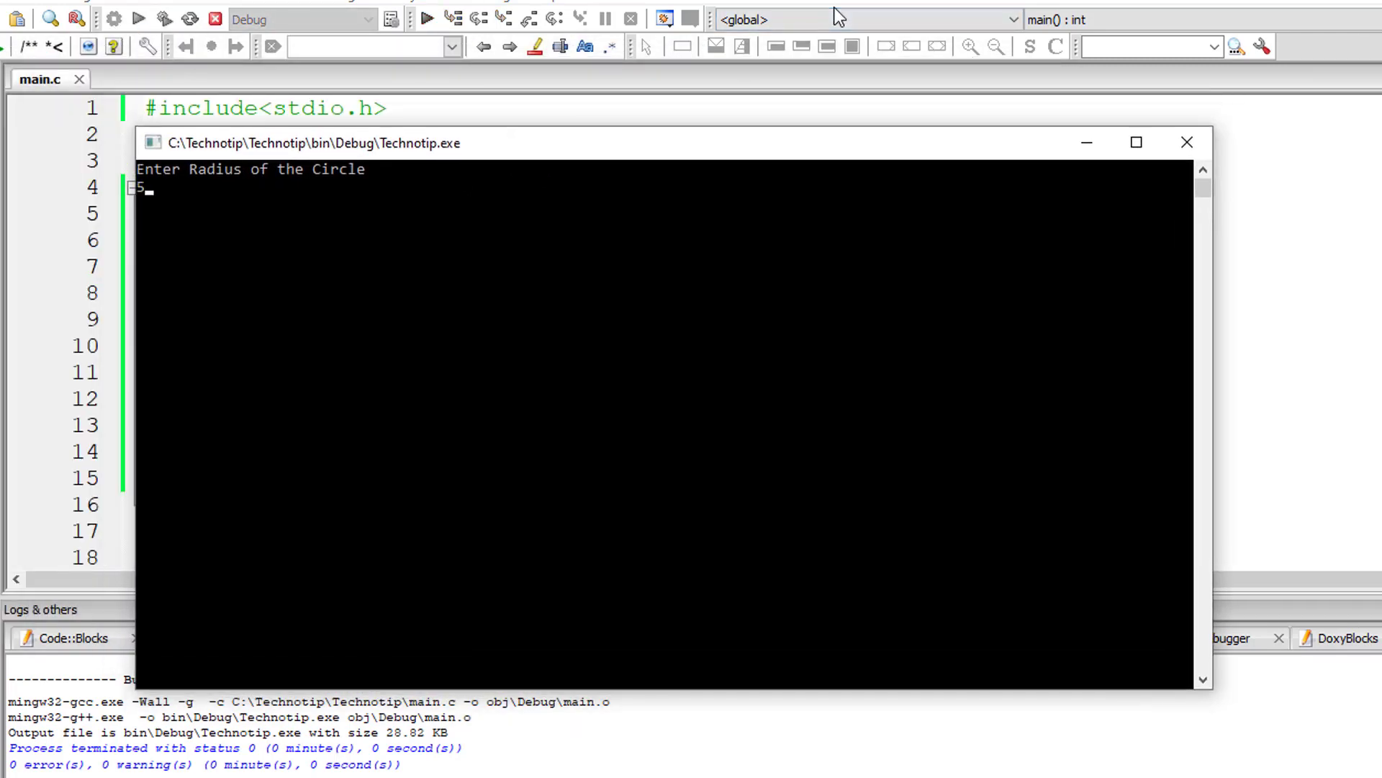
key("Return")
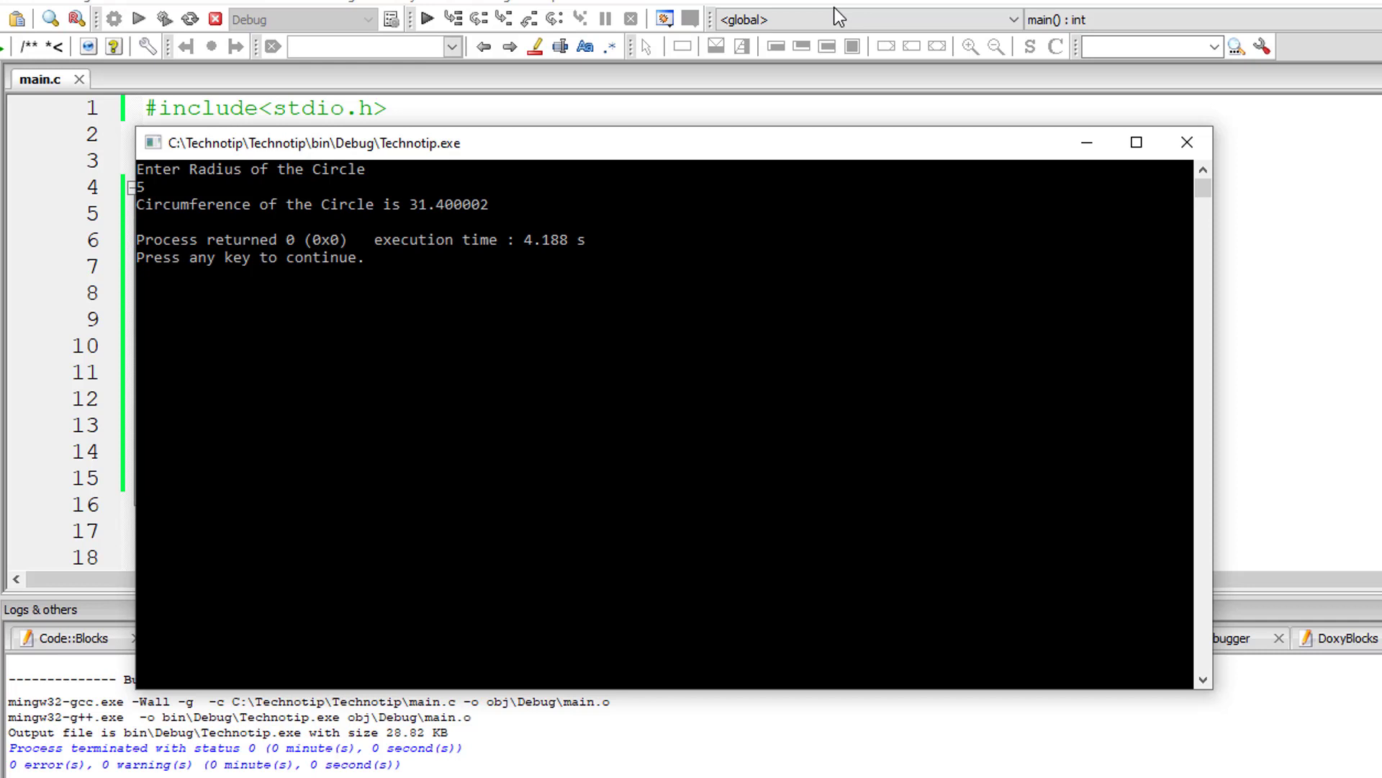